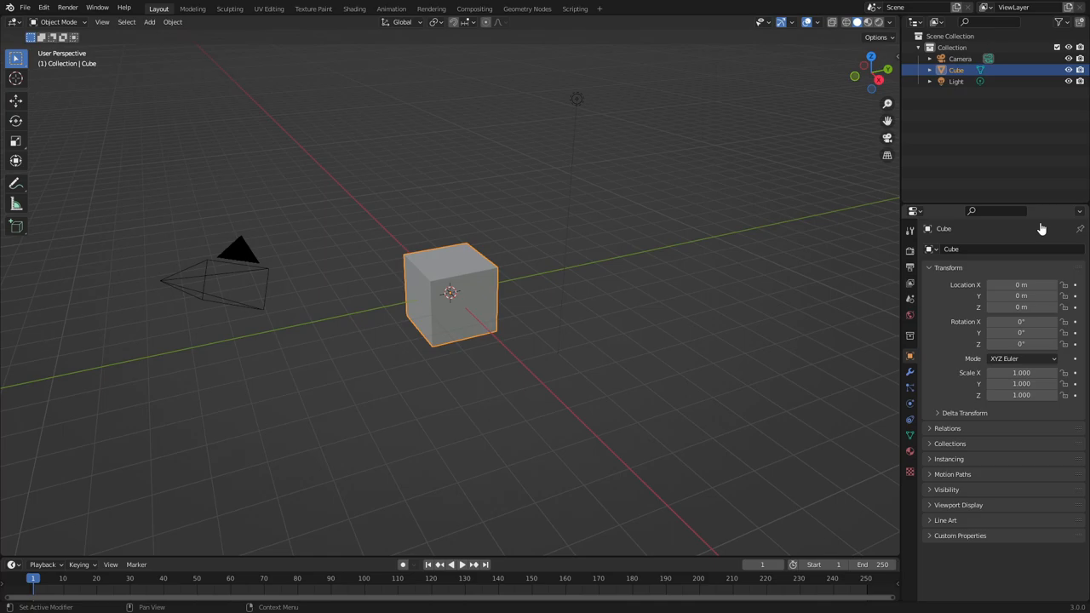
mouse_move(376, 263)
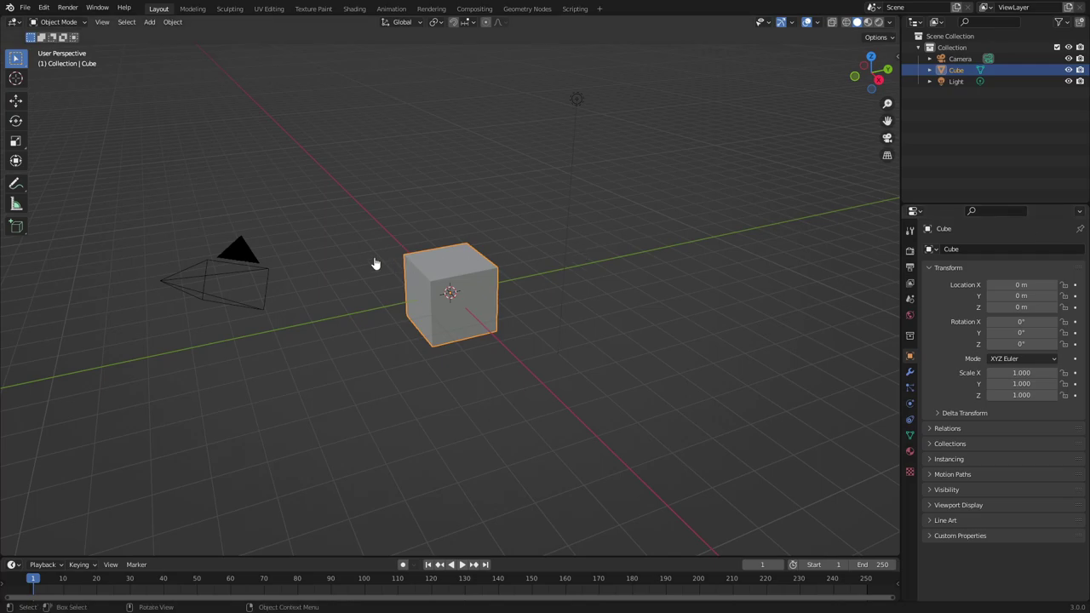
Switch the viewport to the scene camera's view of the default cube
key("KP_0")
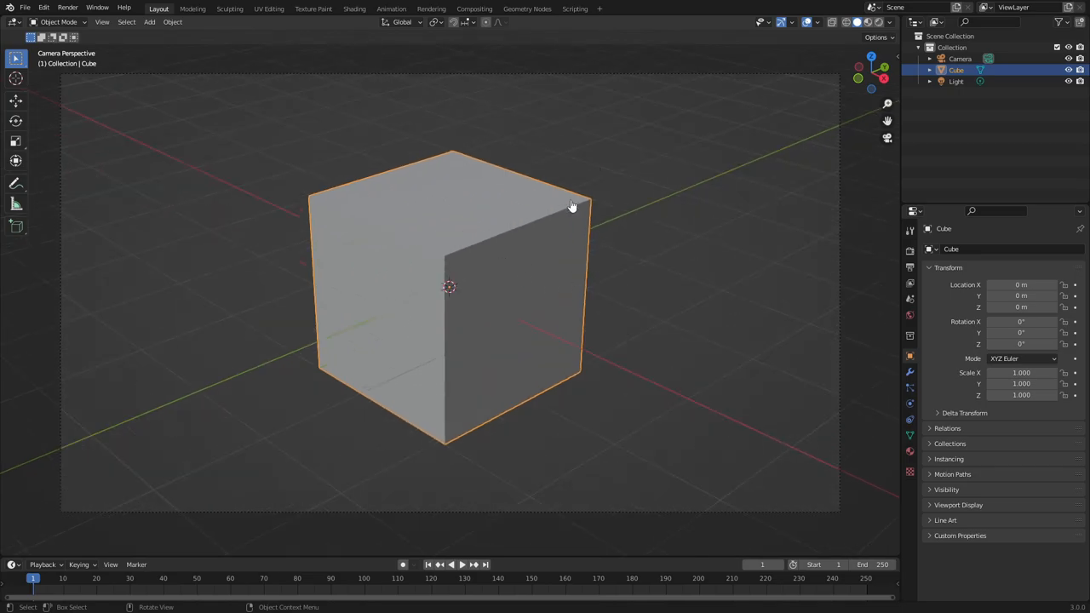
mouse_move(569, 205)
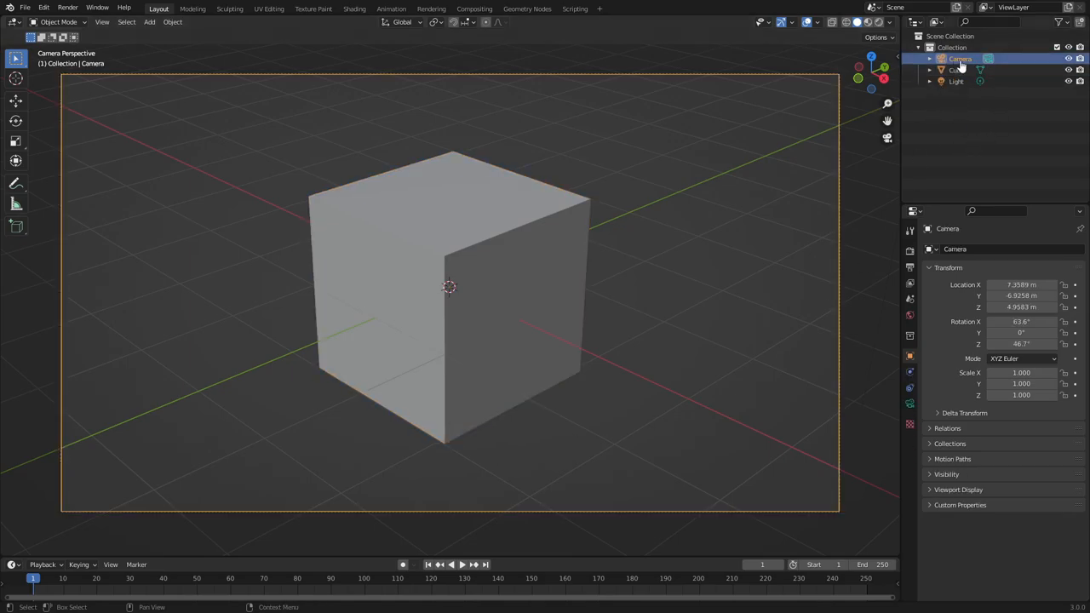
In the camera lens settings, set Type to Orthographic, then back to Perspective at 50 mm
left_click(907, 402)
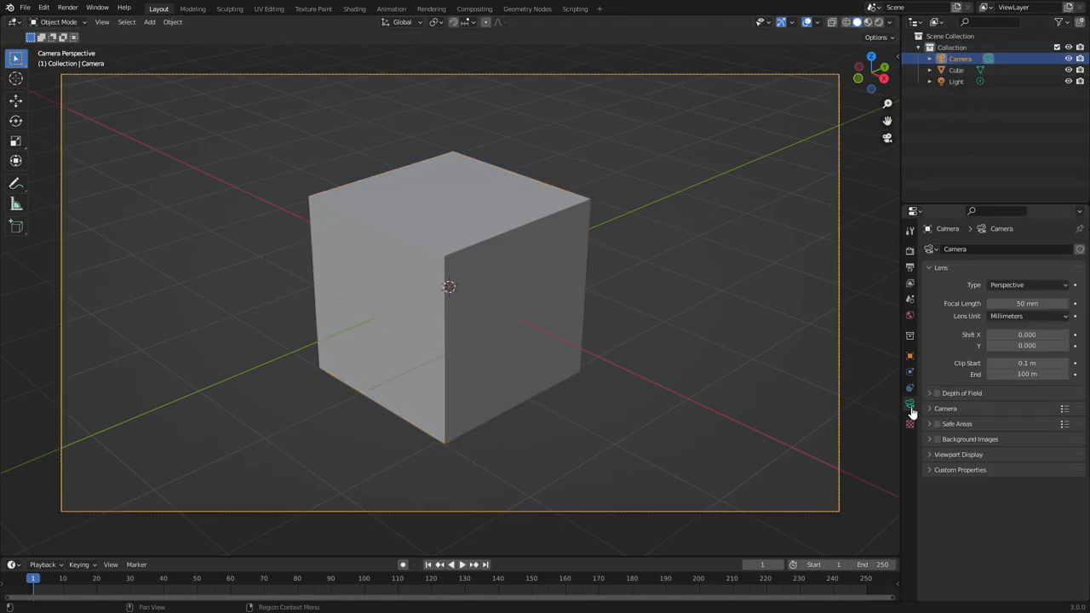
mouse_move(909, 405)
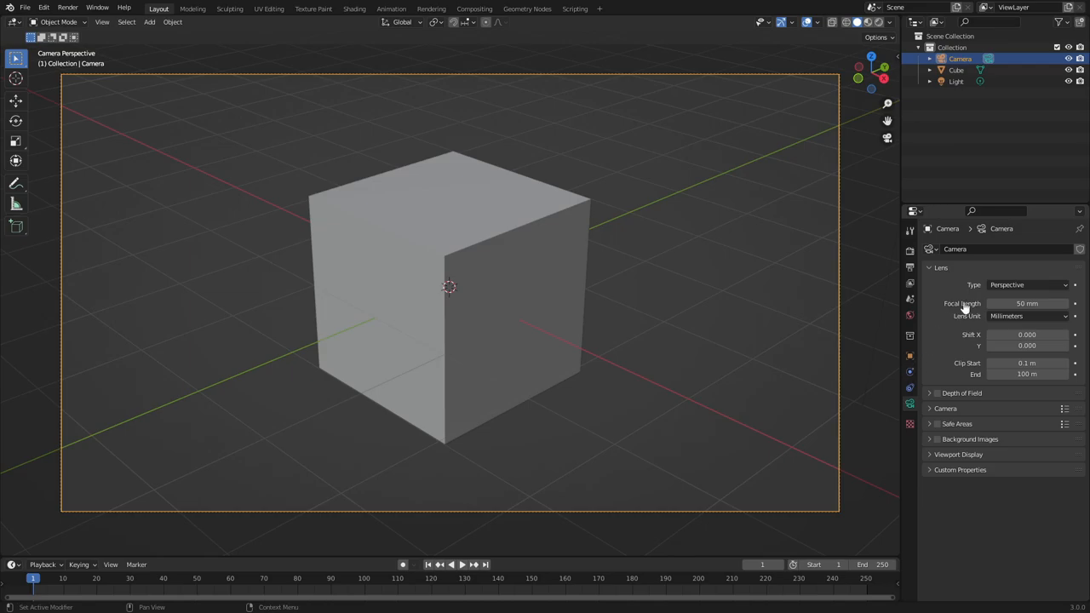
left_click(1027, 285)
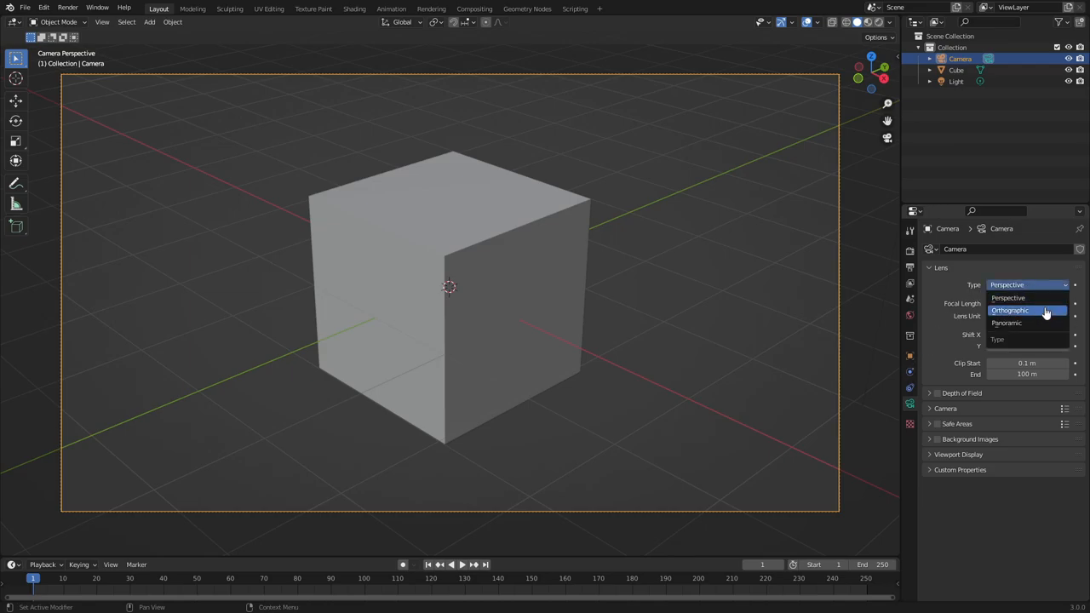
left_click(1010, 310)
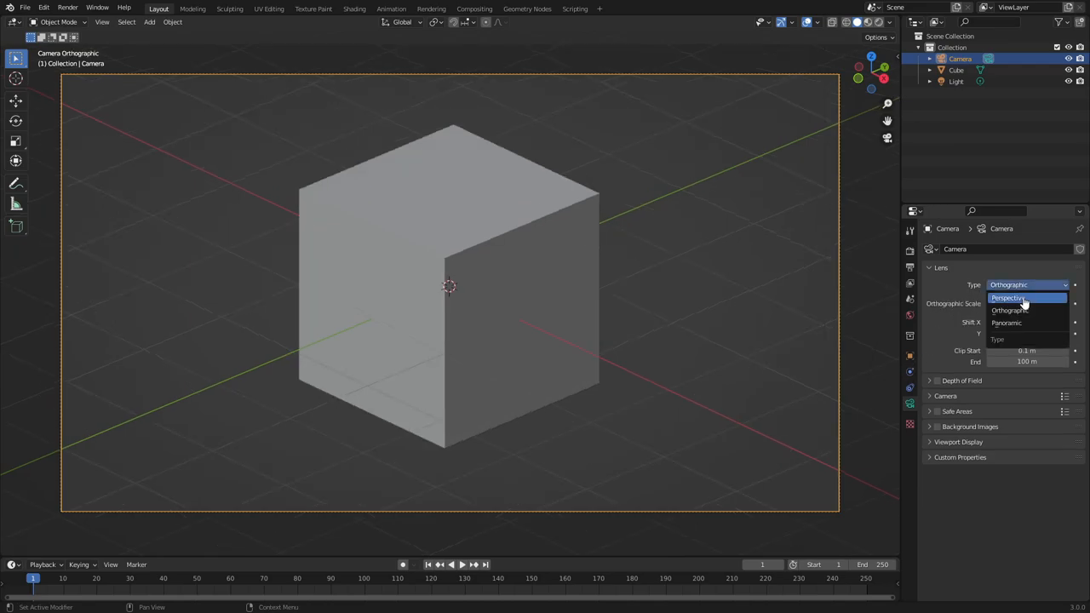
left_click(1008, 298)
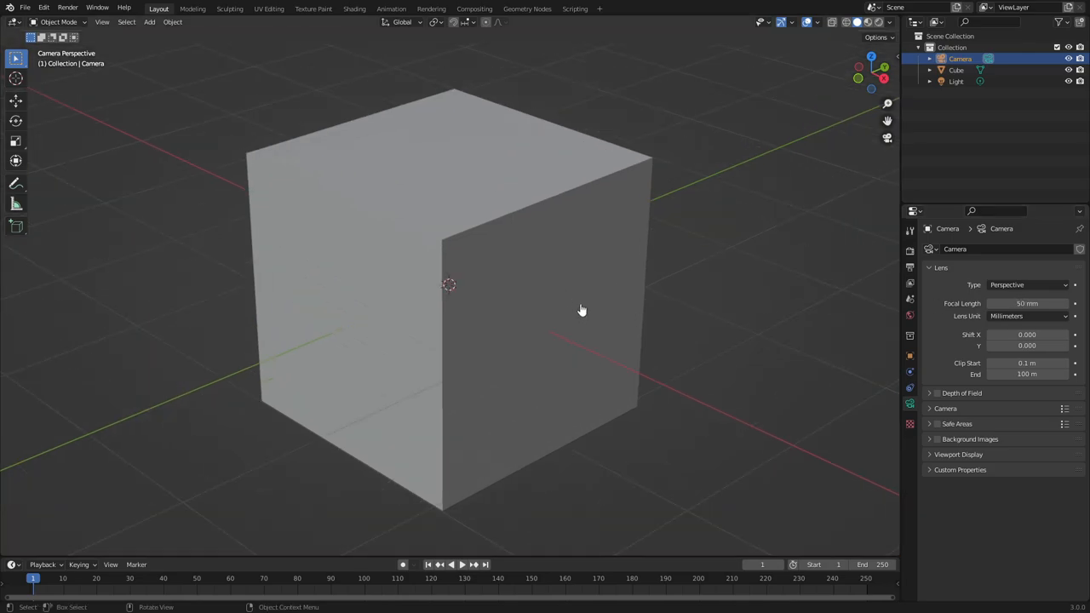
mouse_move(253, 227)
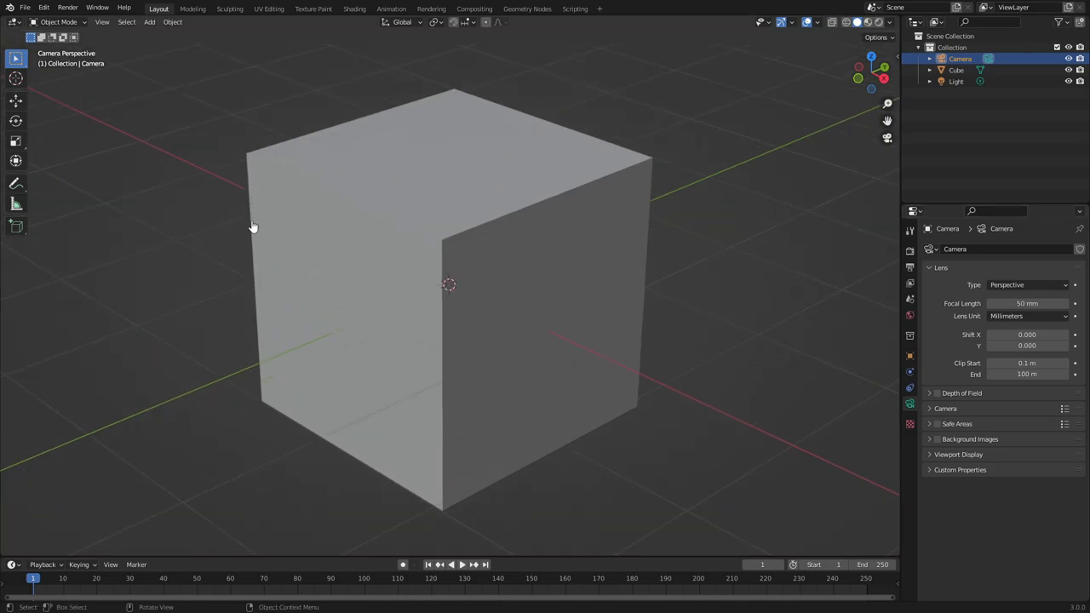
mouse_move(650, 163)
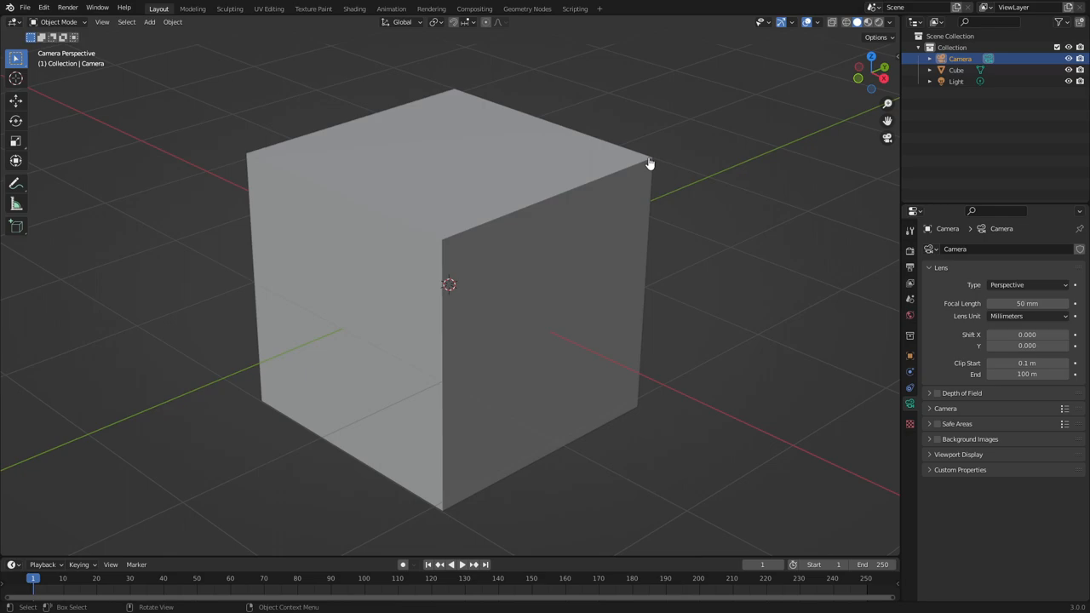
mouse_move(638, 452)
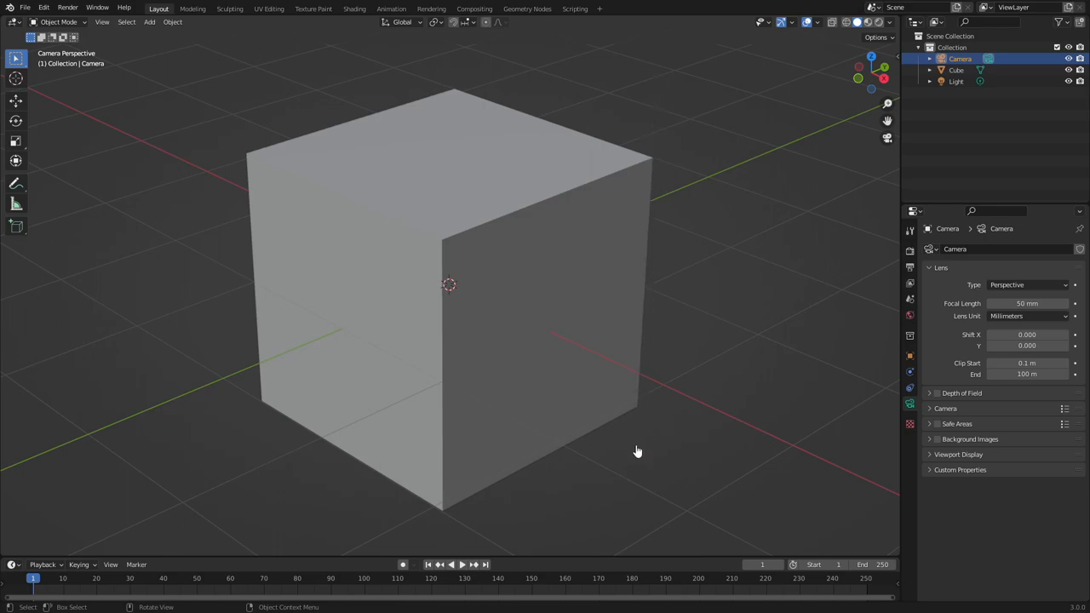
left_click(15, 183)
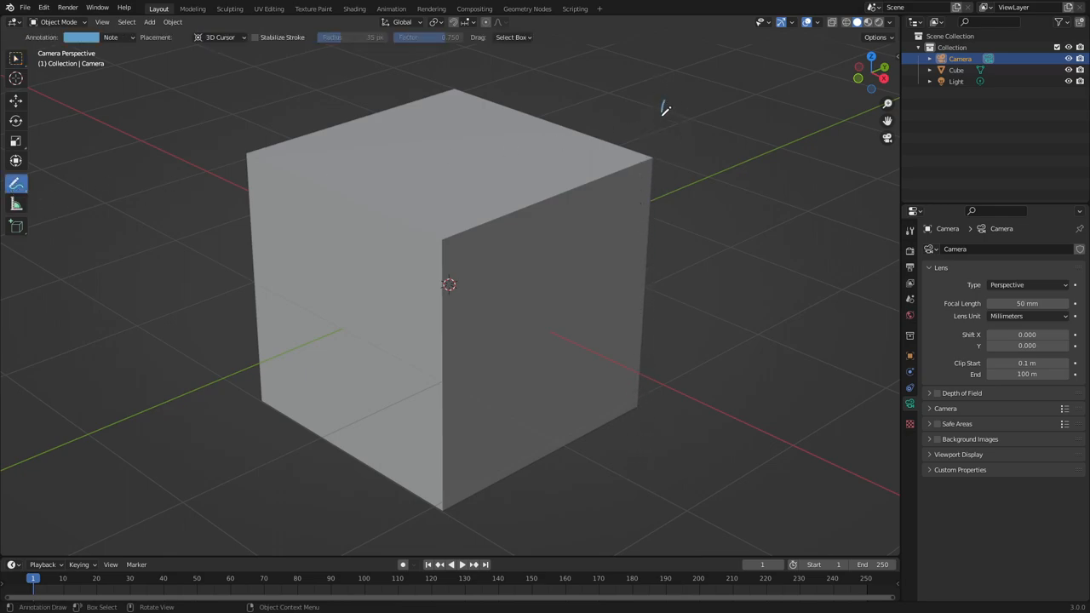
left_click_drag(663, 102, 647, 340)
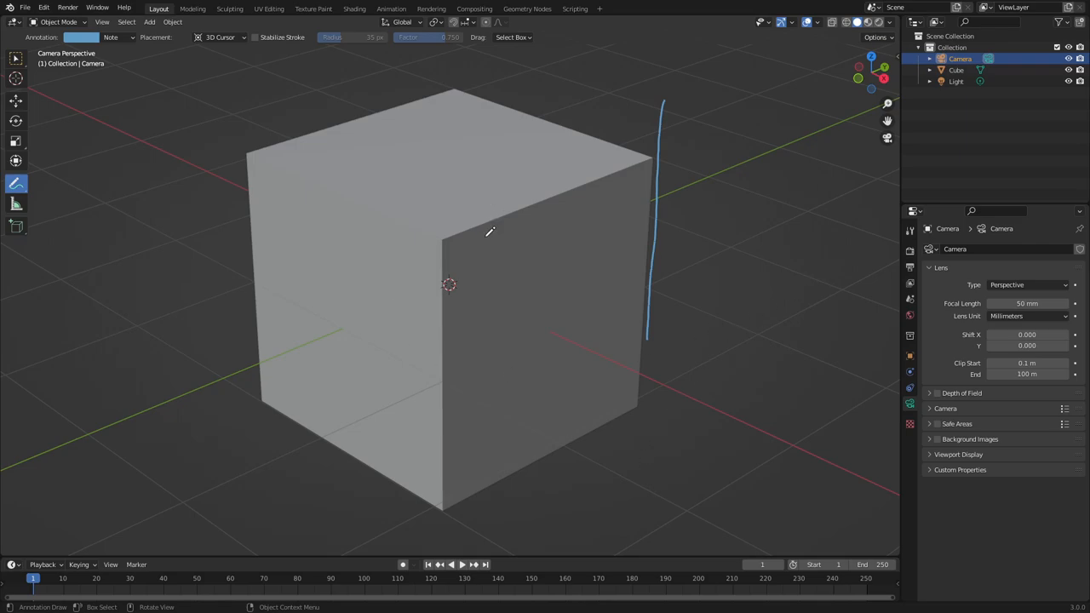
mouse_move(718, 193)
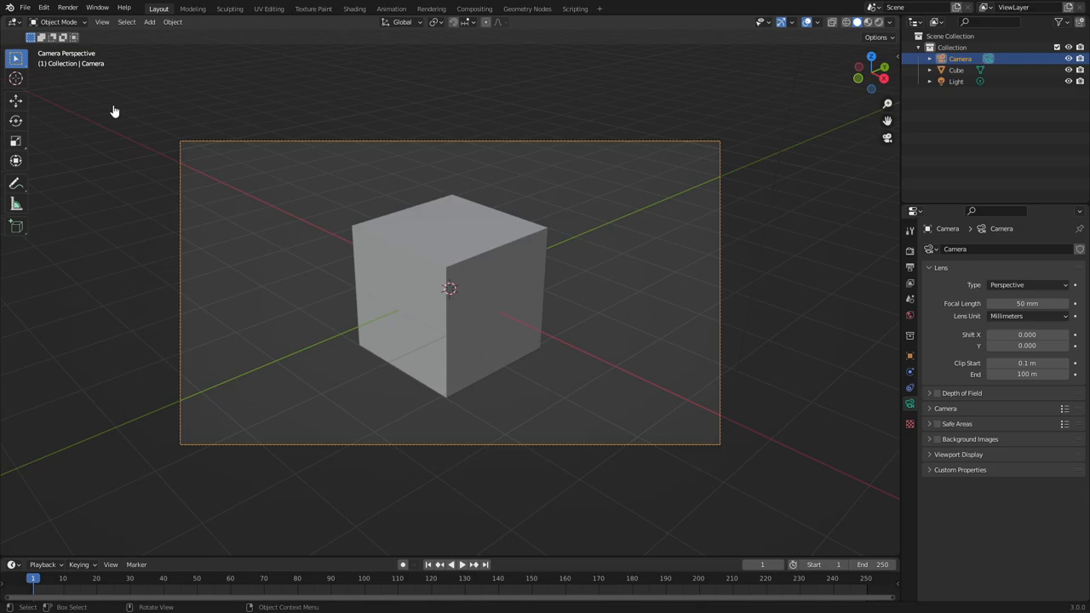
mouse_move(442, 228)
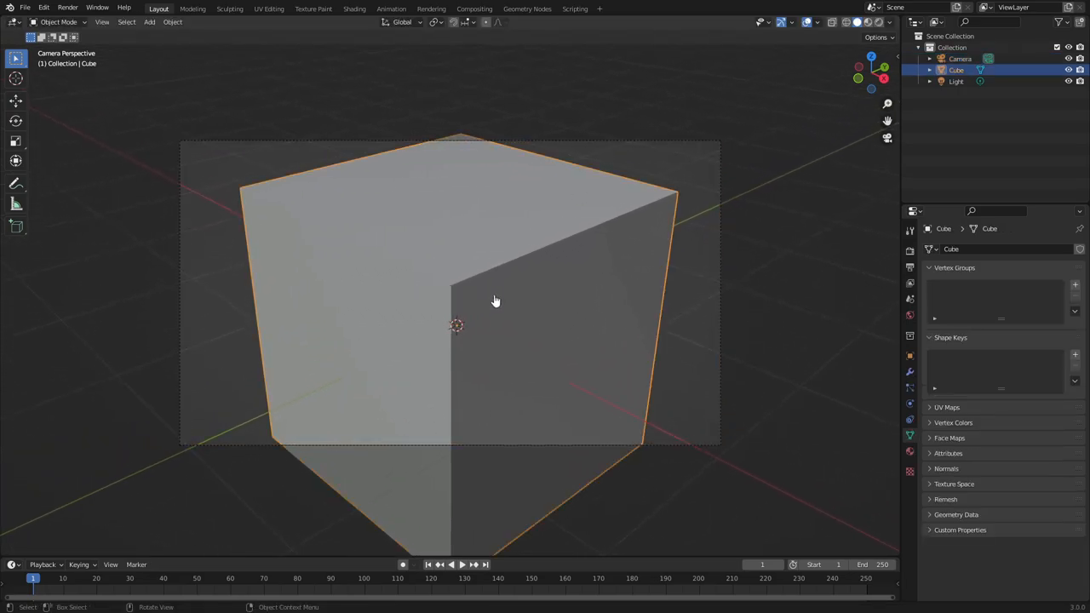
Use the R transform key on the cube as it is brought toward the camera
key("r")
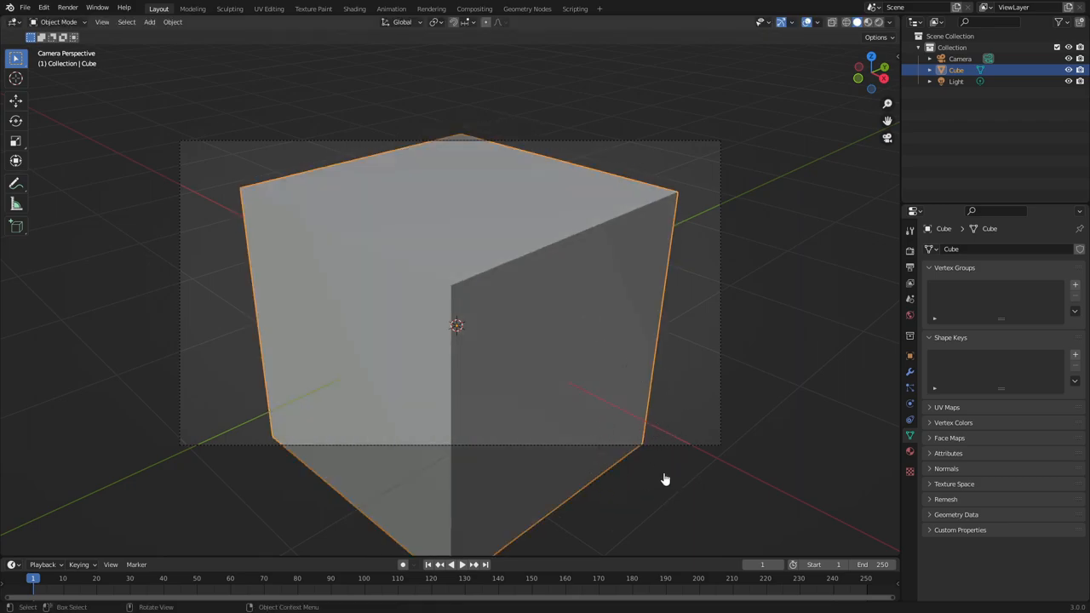
mouse_move(606, 443)
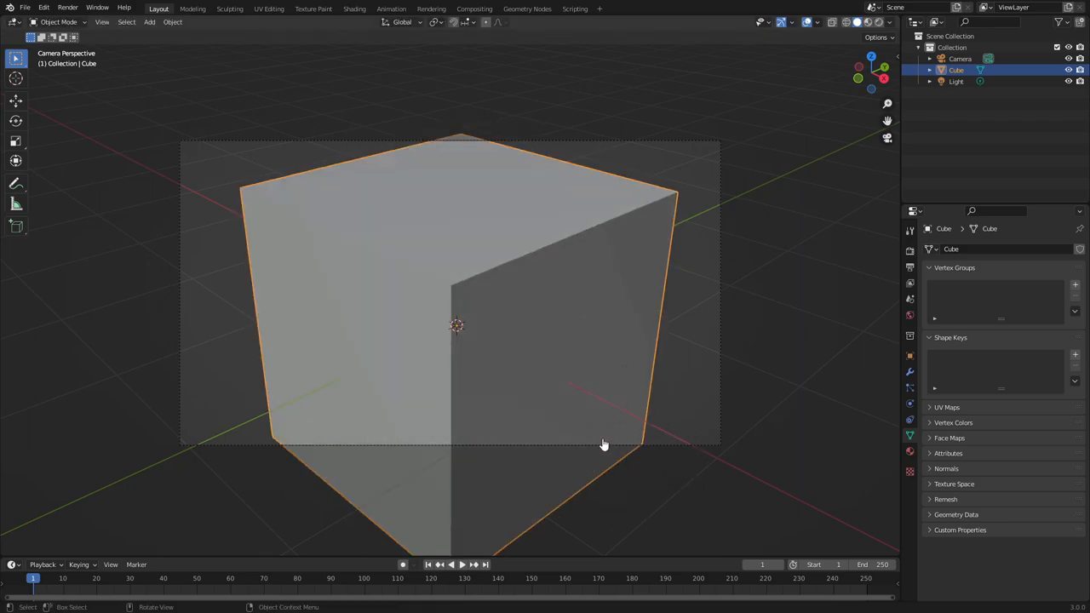
mouse_move(686, 420)
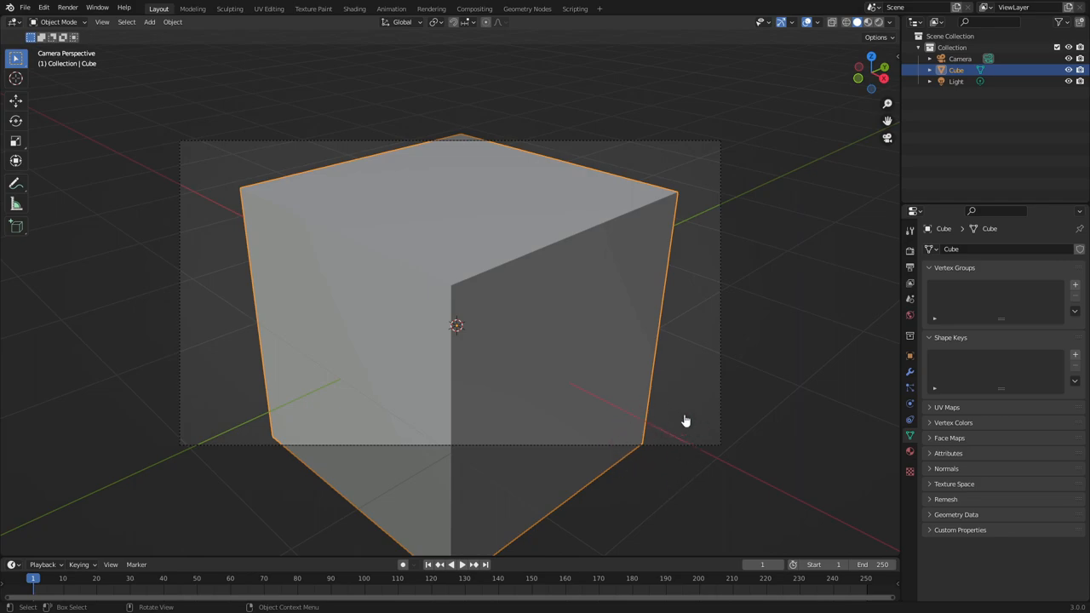
mouse_move(637, 428)
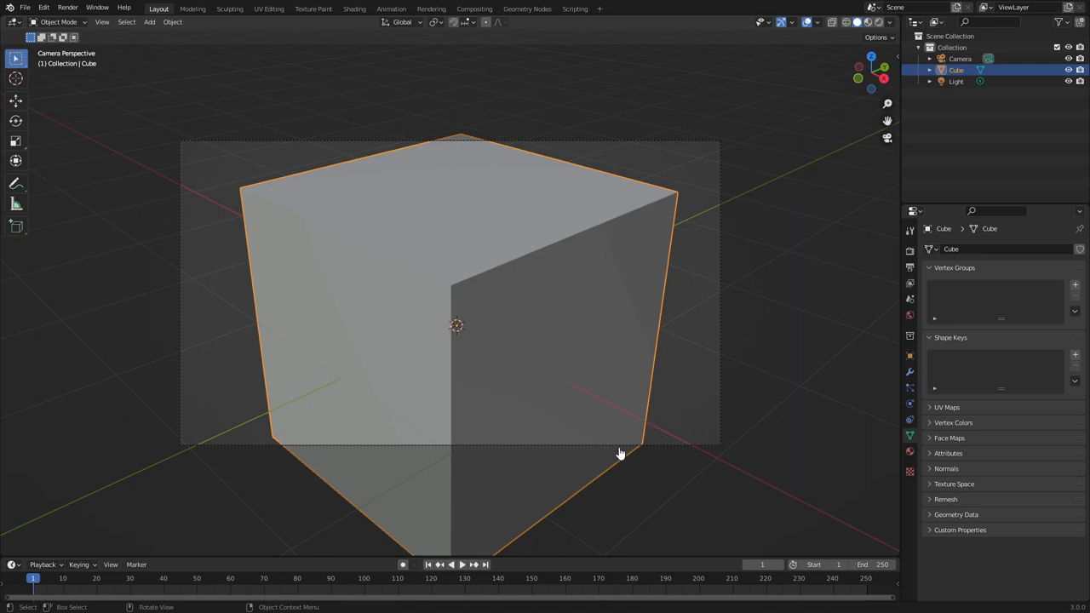
Set the camera to orthographic at scale 7.314 so the cube fits the frame
left_click_drag(620, 453, 513, 271)
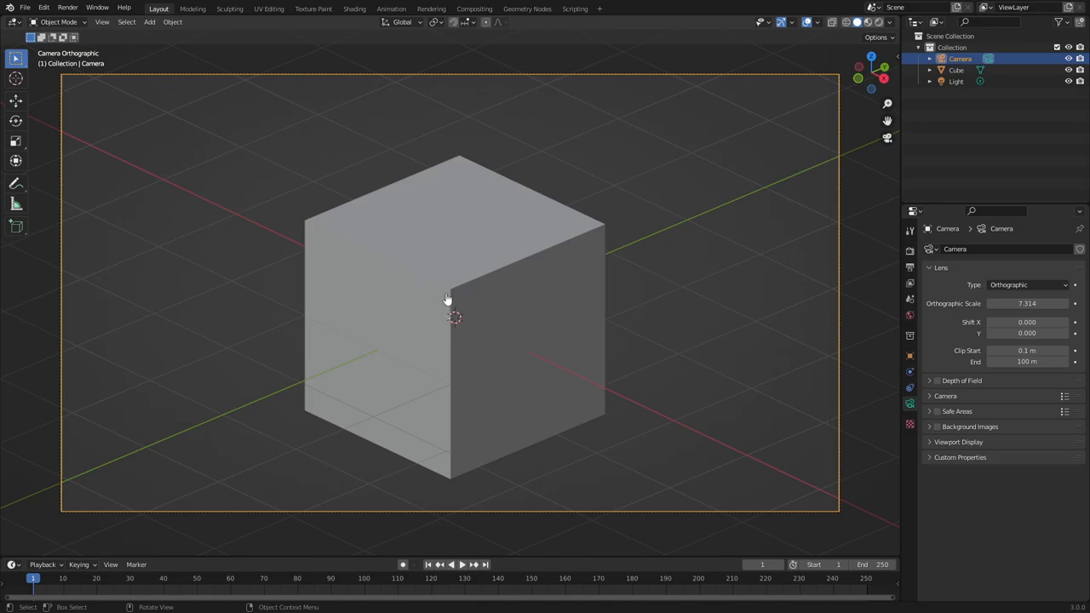
mouse_move(597, 307)
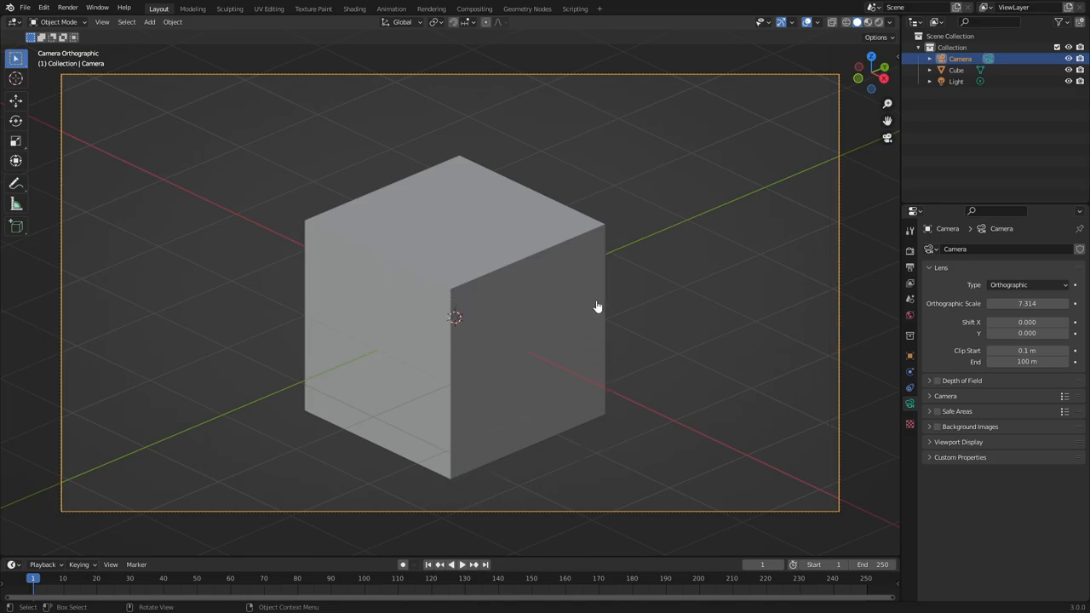
mouse_move(451, 371)
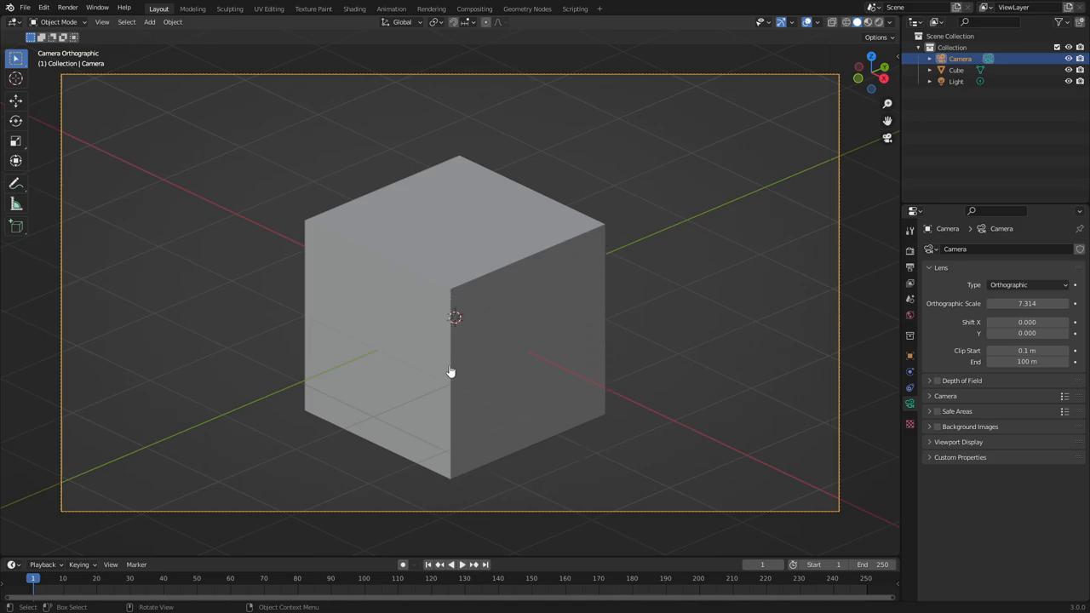
mouse_move(850, 313)
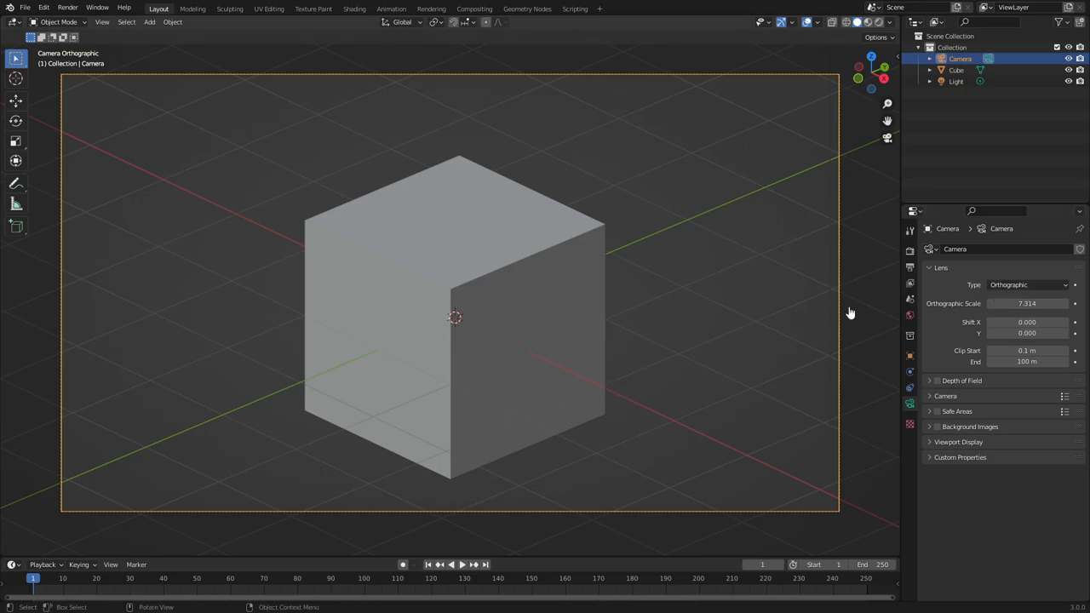
mouse_move(449, 320)
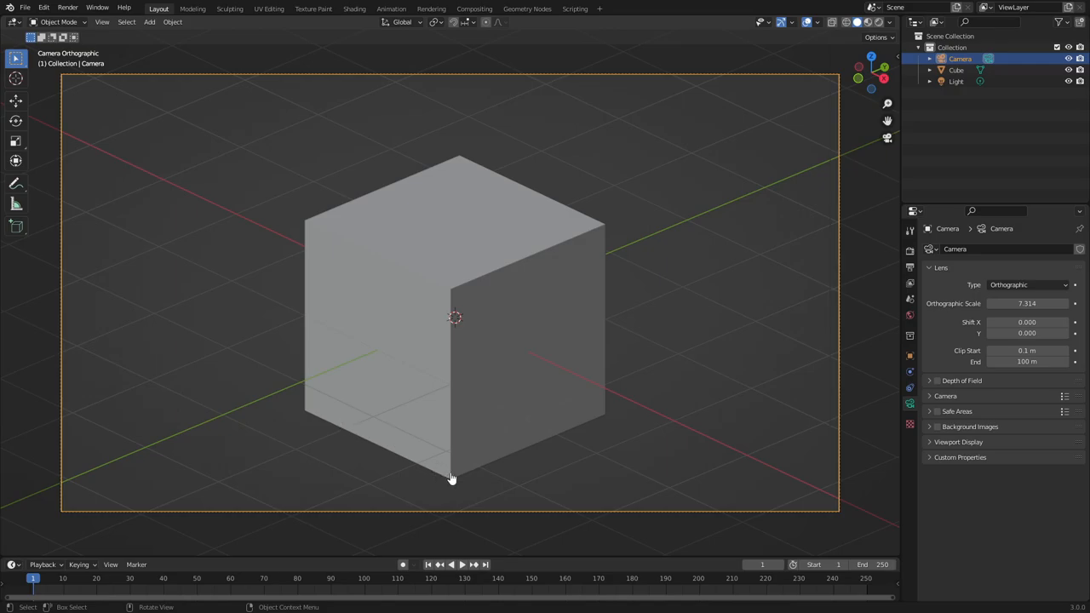
mouse_move(269, 238)
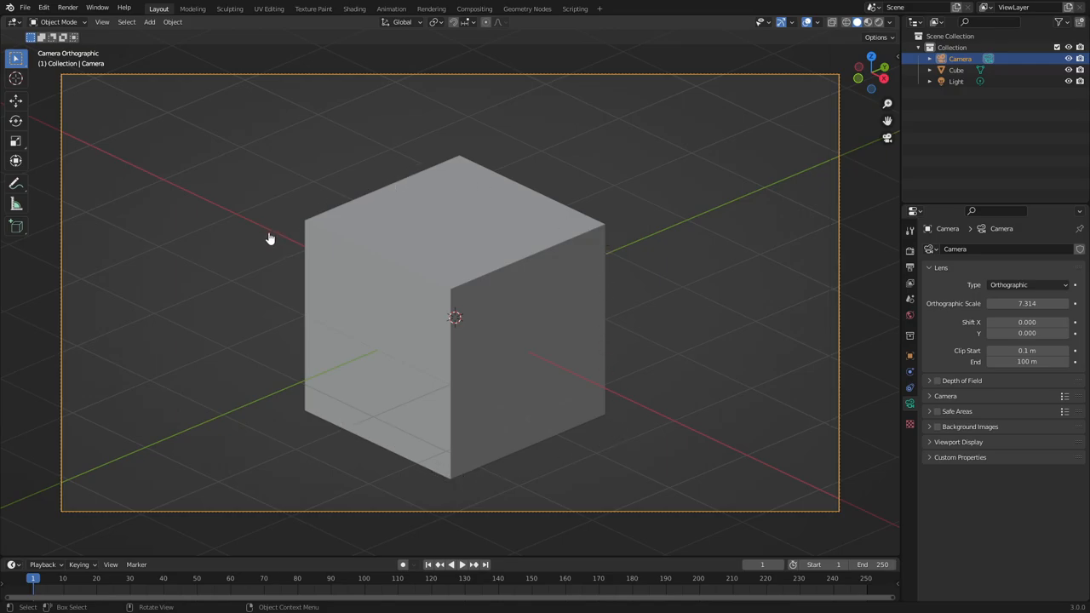
mouse_move(396, 212)
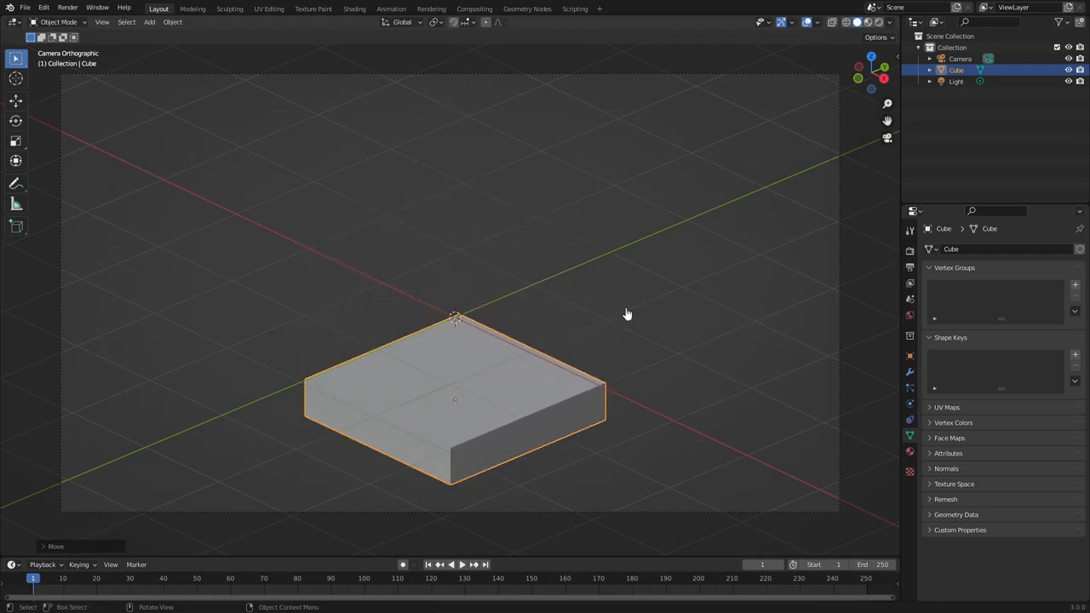
Add a new cube mesh from the Add menu
left_click(148, 22)
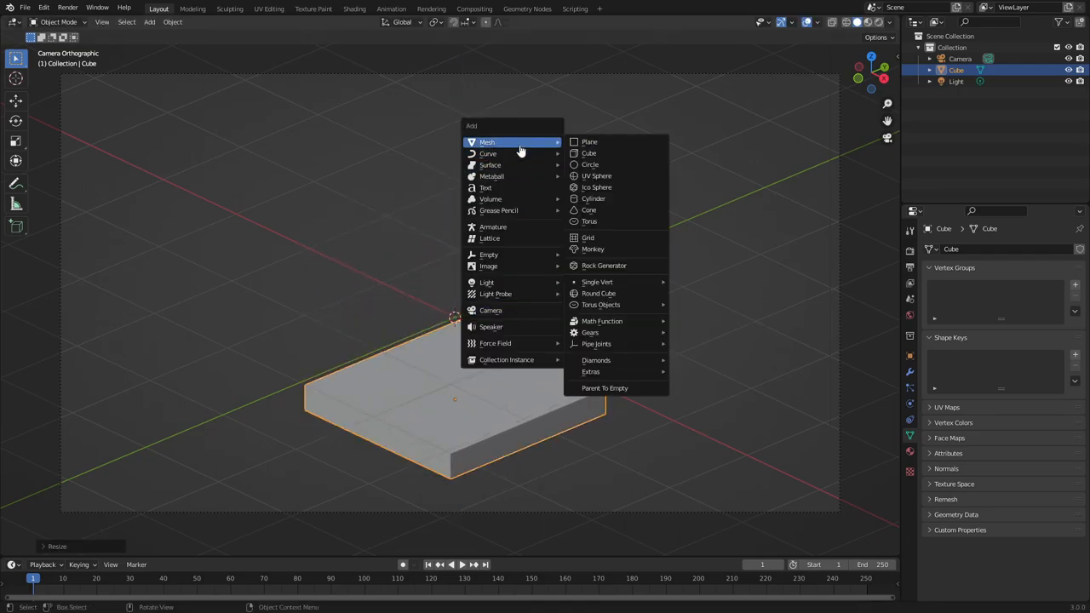
left_click(587, 154)
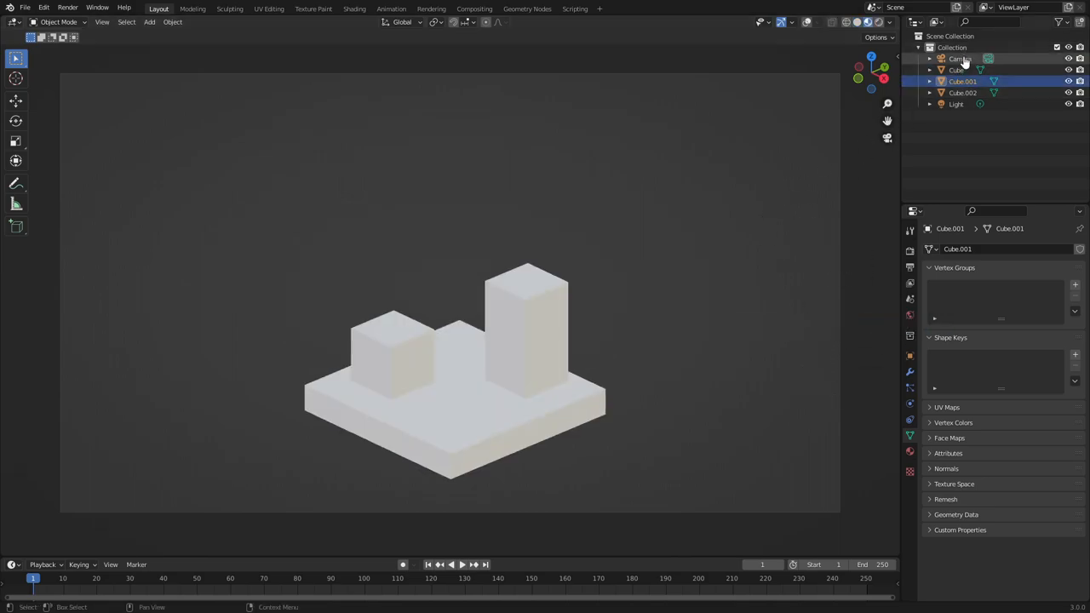
Select the camera, try Perspective, then settle on Orthographic with scale reduced to 5.214
left_click(958, 57)
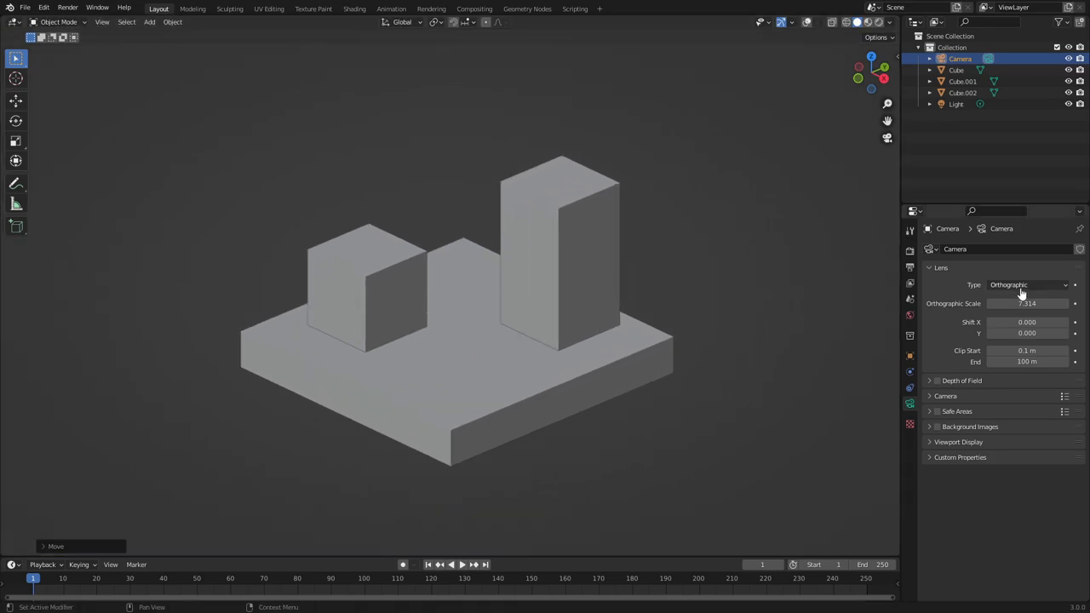
left_click(1028, 286)
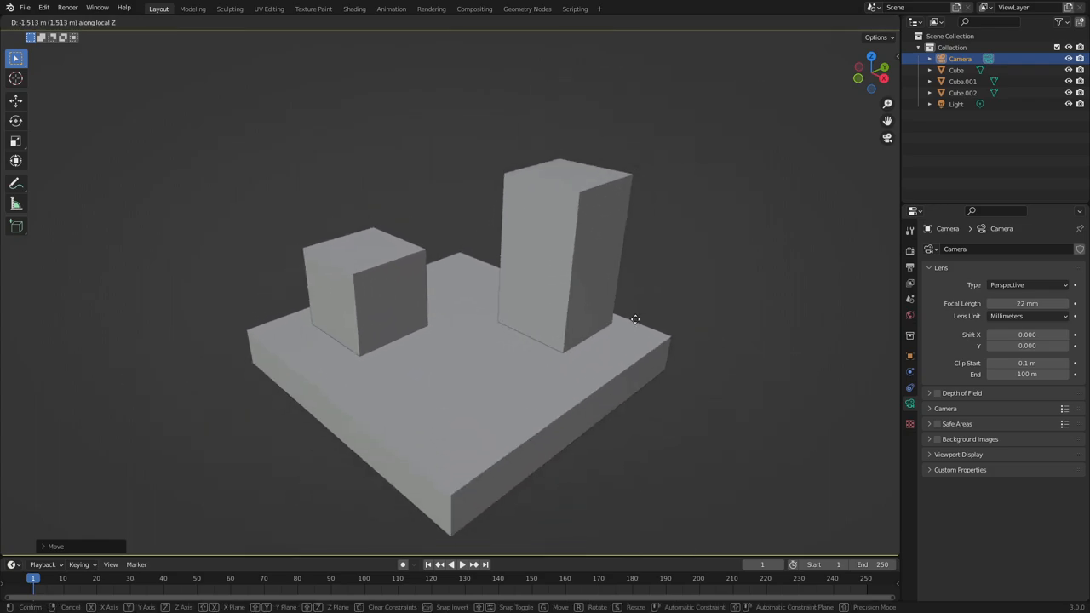
left_click(1026, 284)
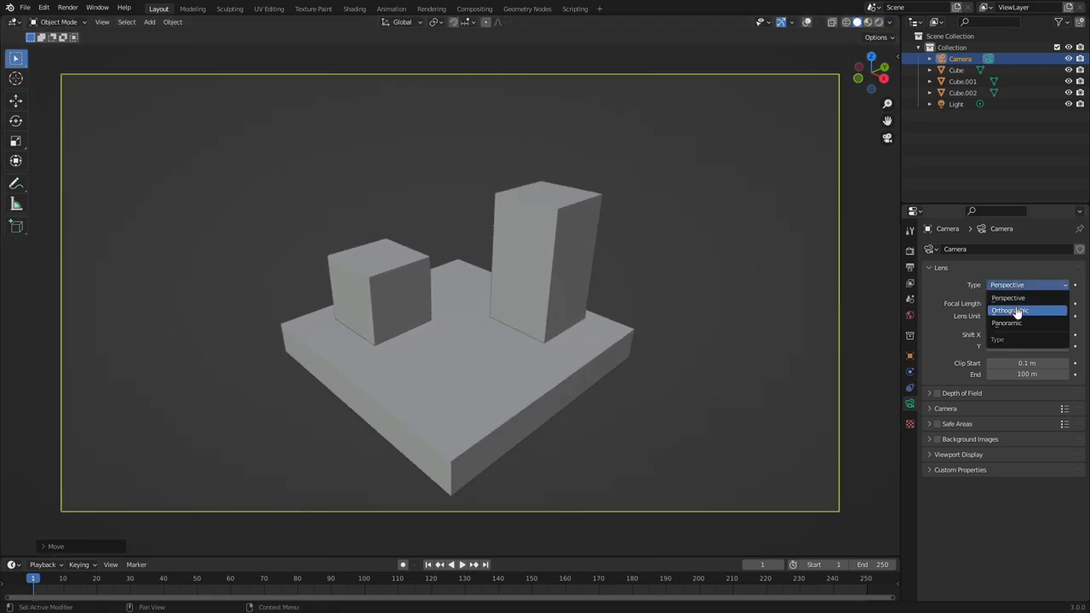
left_click(1007, 297)
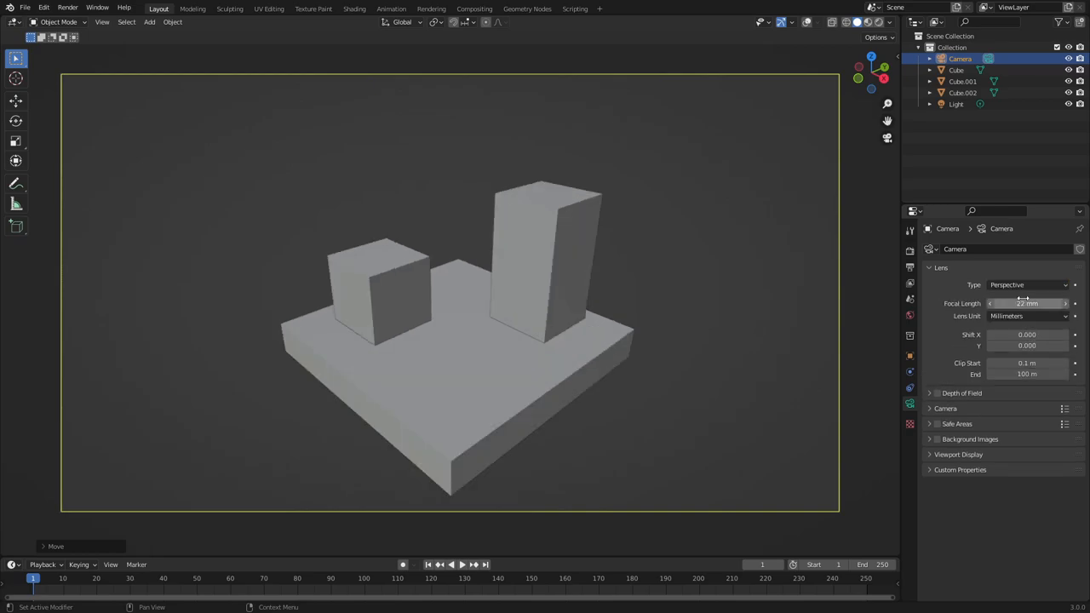
left_click(1026, 284)
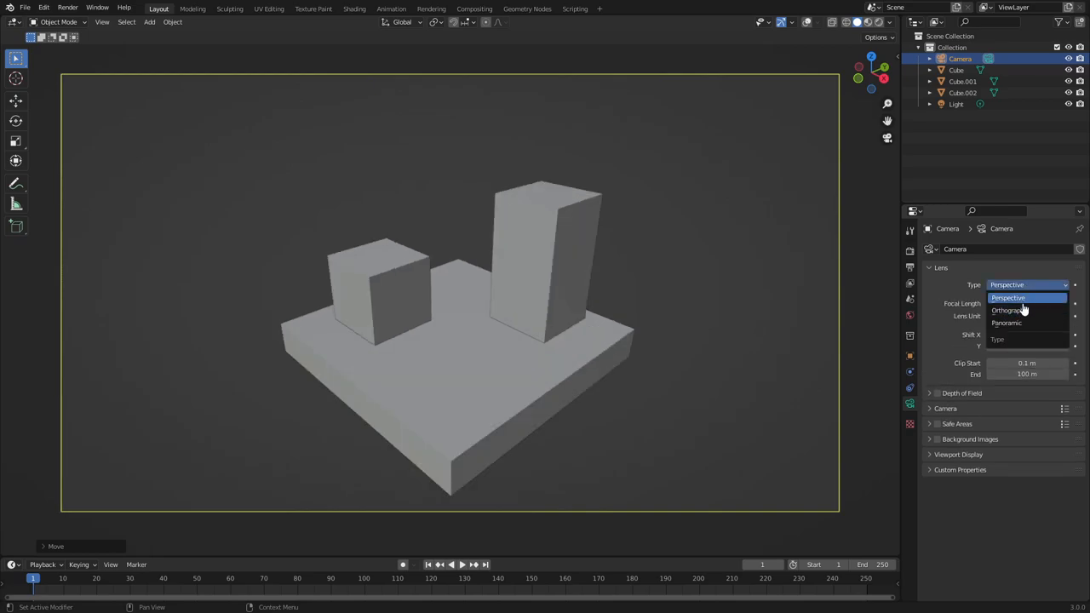
left_click(1008, 310)
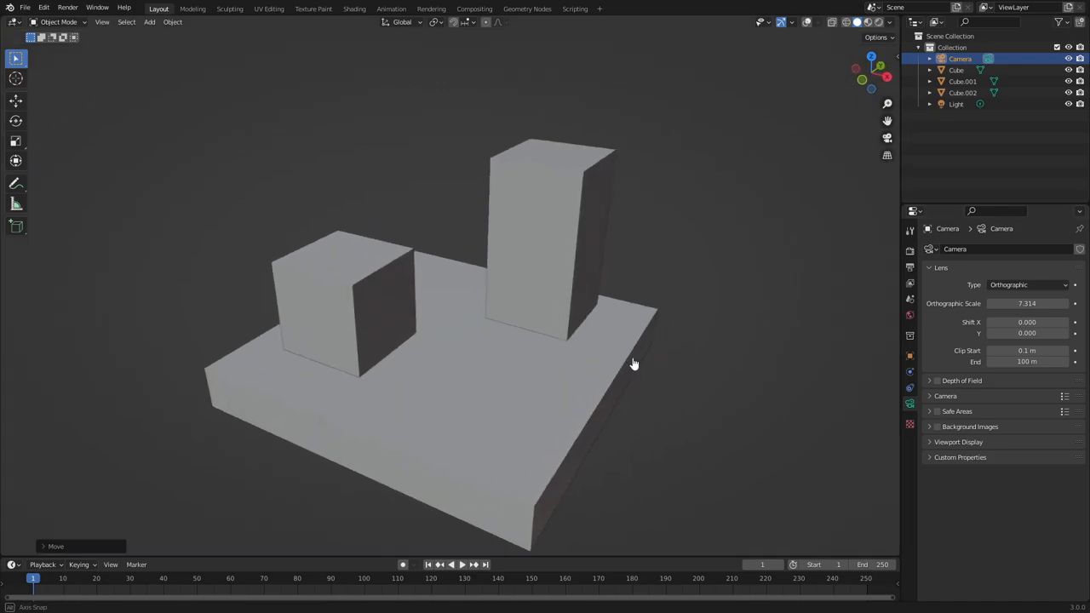
left_click_drag(633, 364, 572, 361)
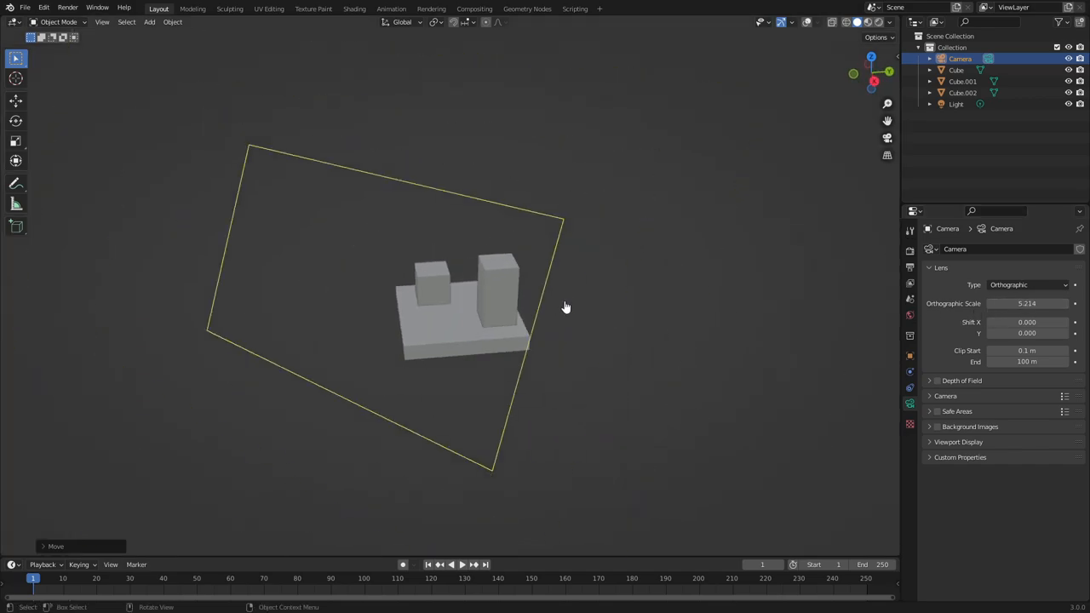
mouse_move(600, 347)
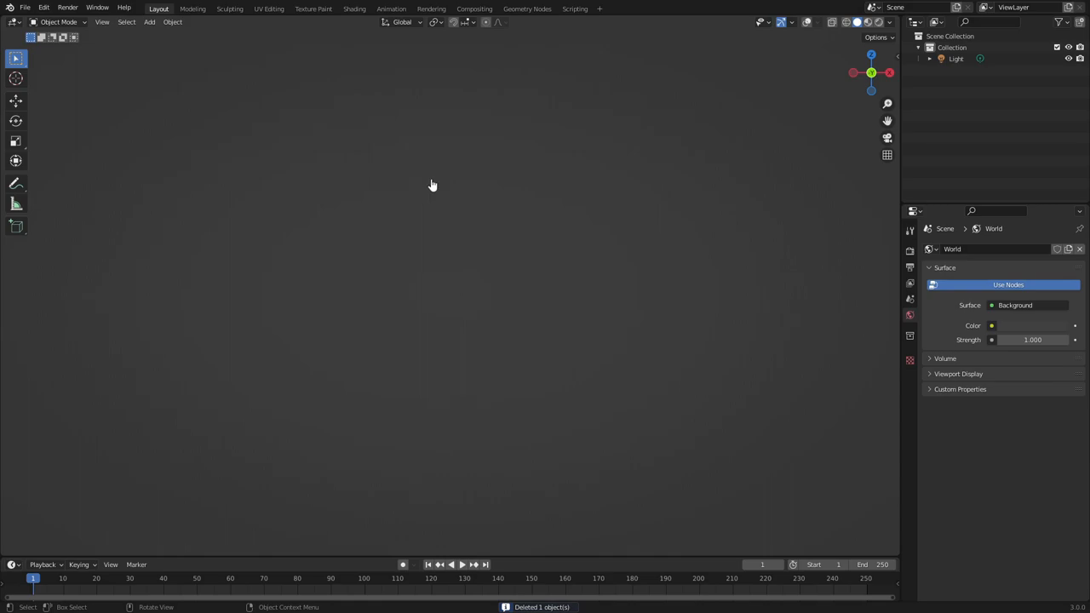
Add a fresh 50 mm perspective camera to the cleared scene
left_click(149, 22)
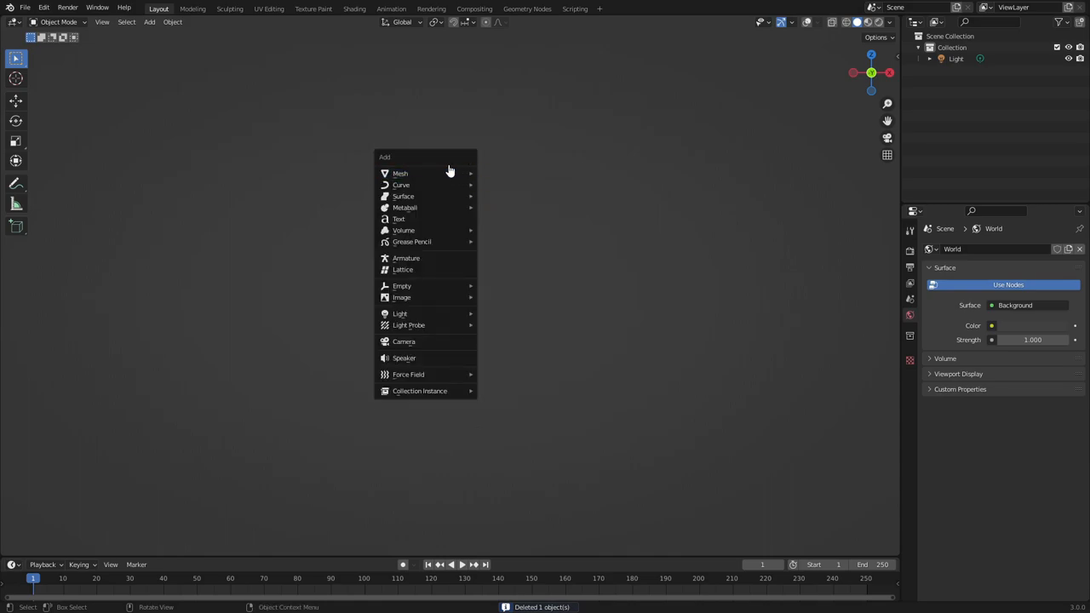
mouse_move(442, 341)
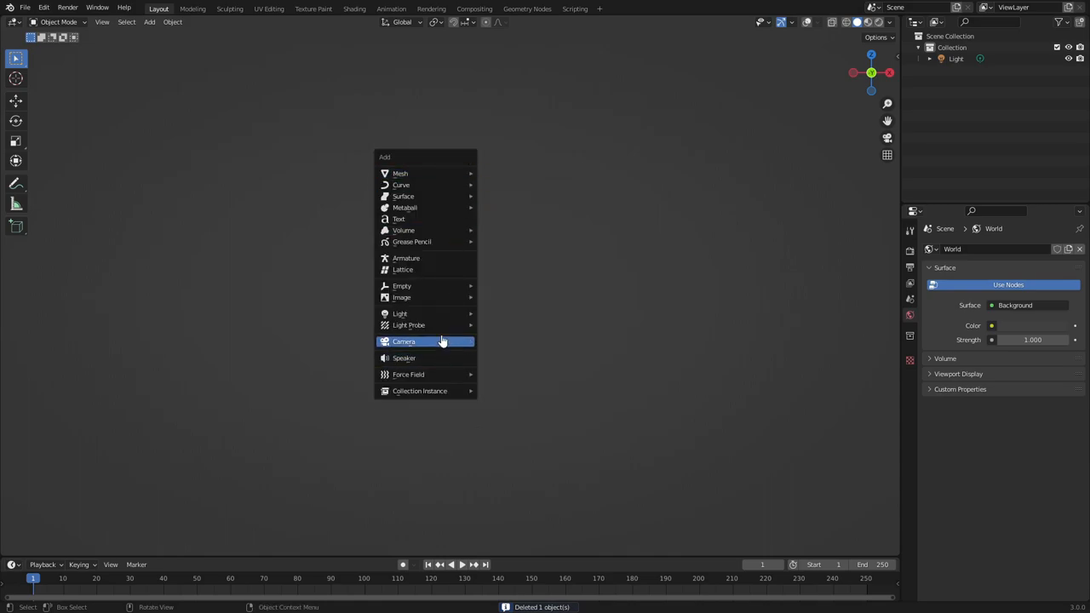
left_click(425, 342)
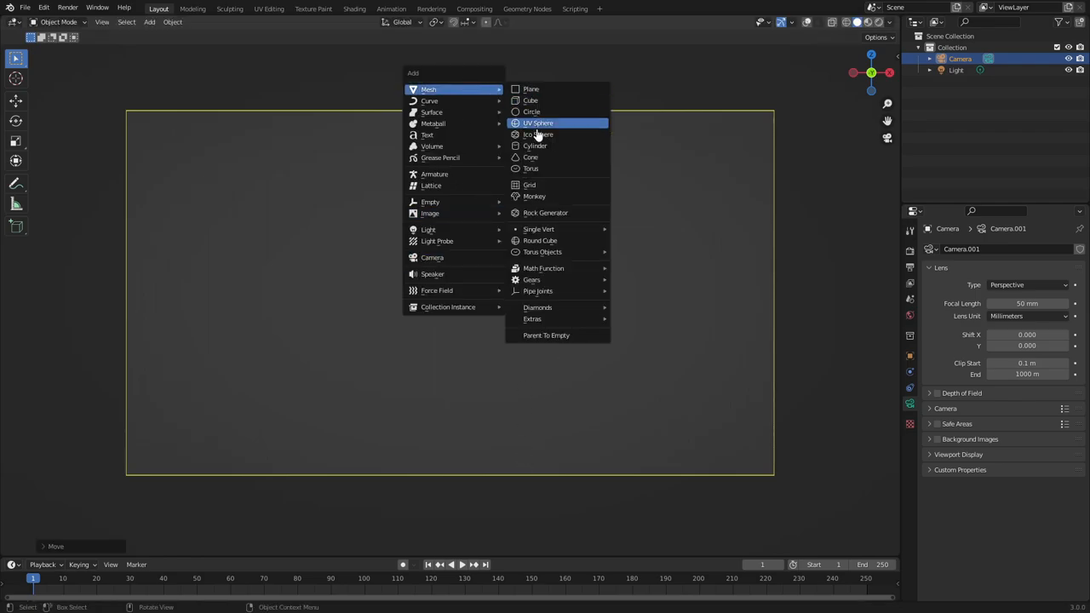
Add a text object and orbit the view around the text objects
left_click(426, 135)
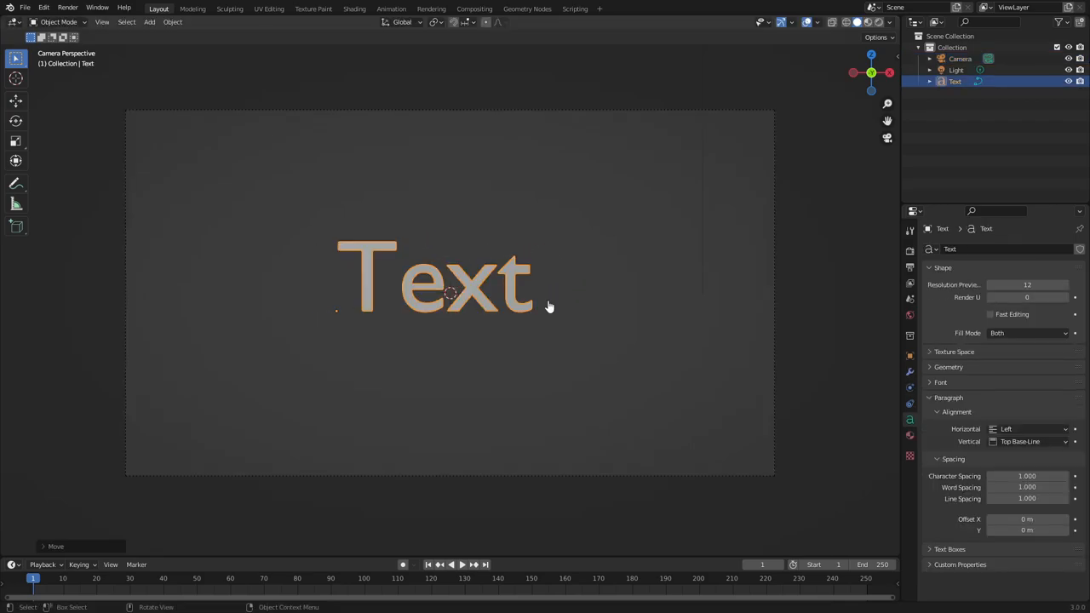
left_click_drag(450, 281, 450, 373)
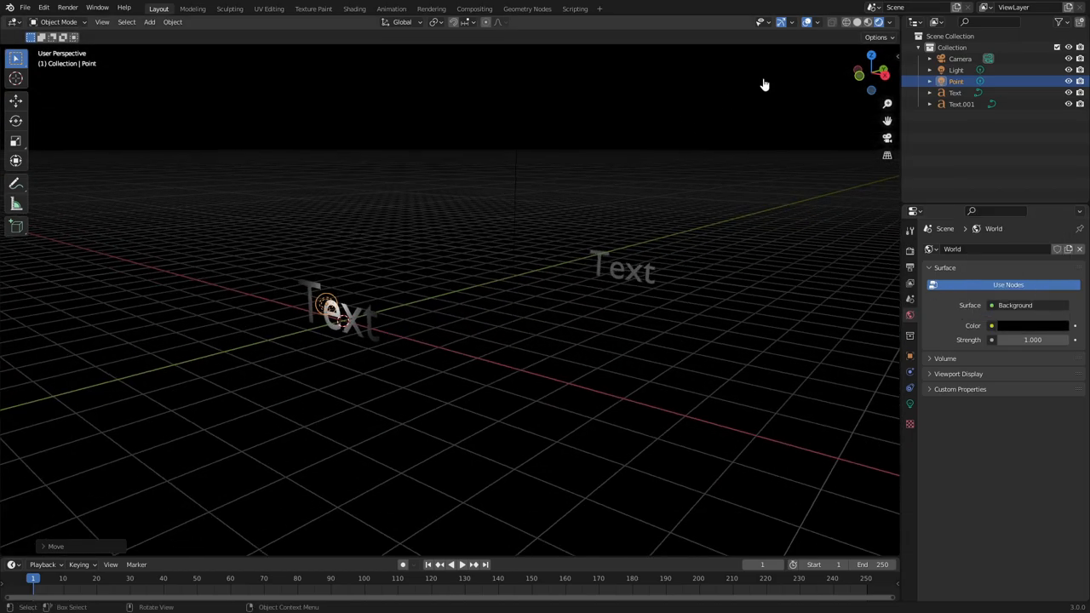
Use a top-bar control while placing a second point light near Text.001
left_click(846, 23)
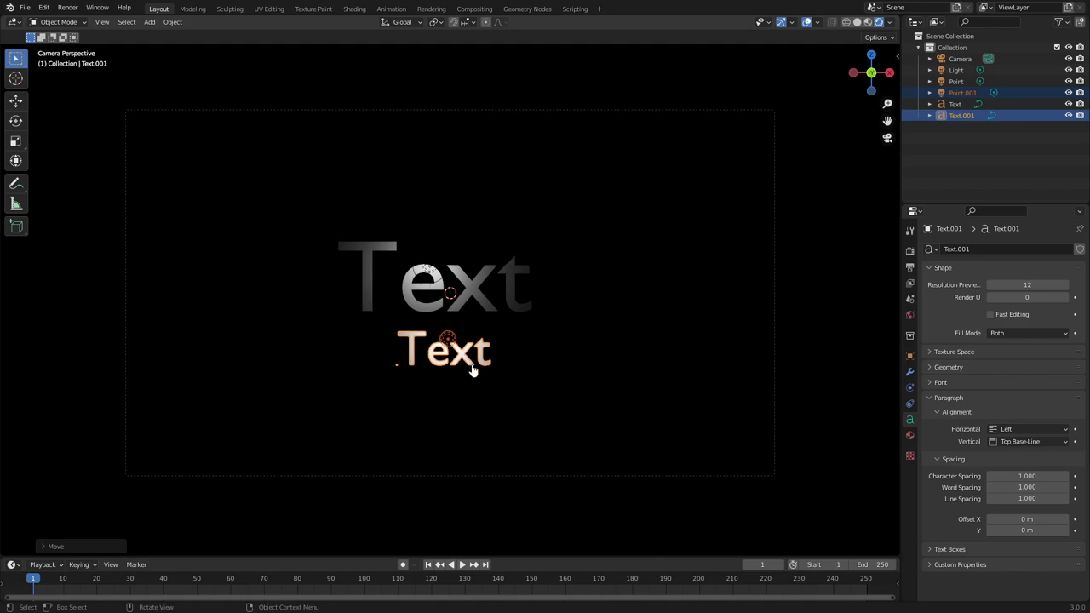
Select the camera and switch its projection to Orthographic so both texts match in size
left_click(956, 59)
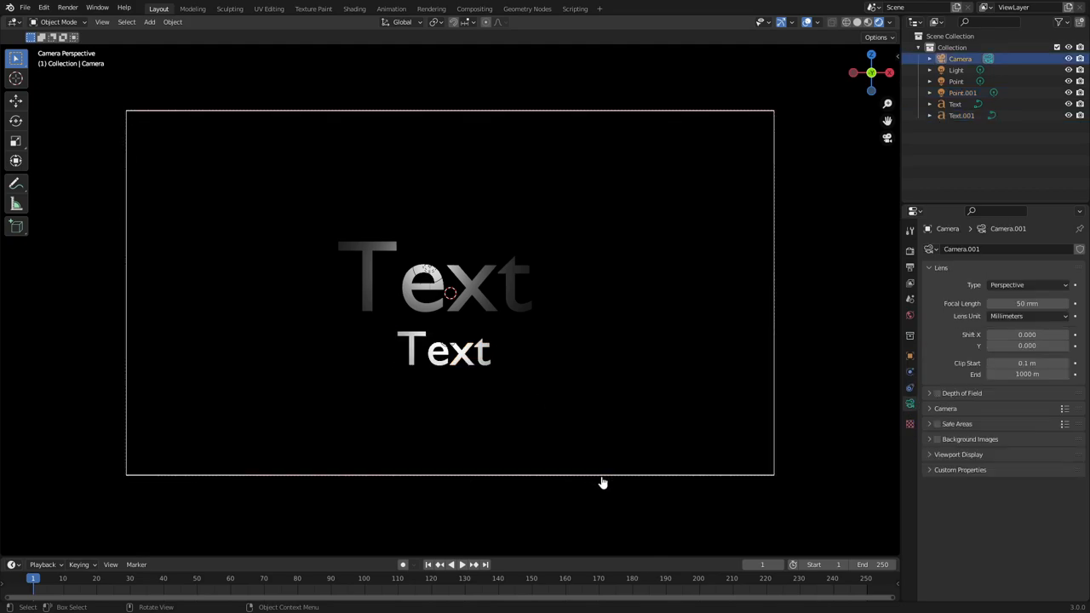
left_click(1032, 285)
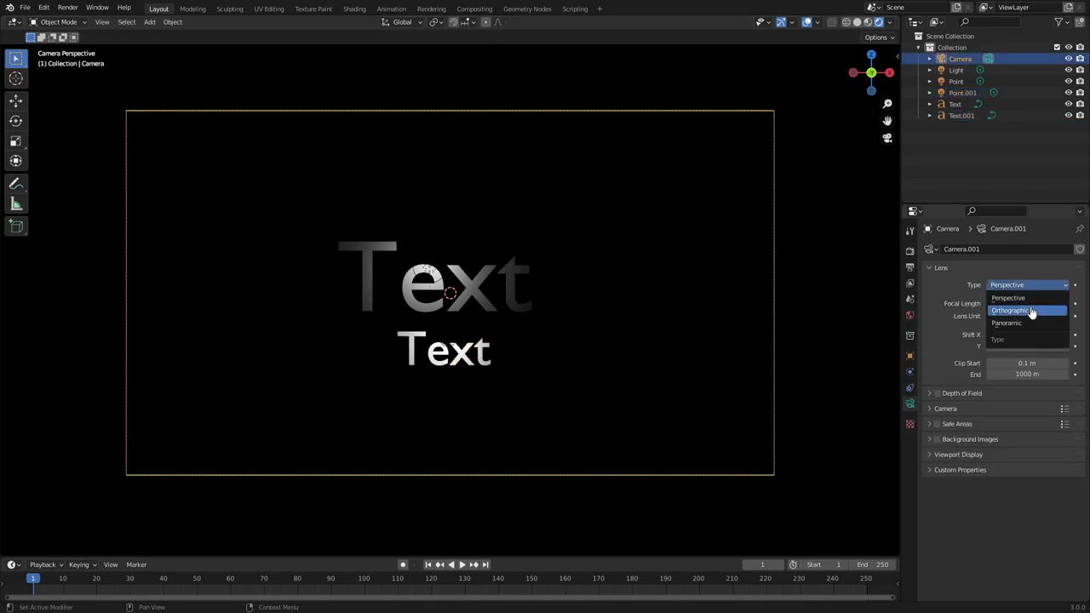
left_click(1023, 310)
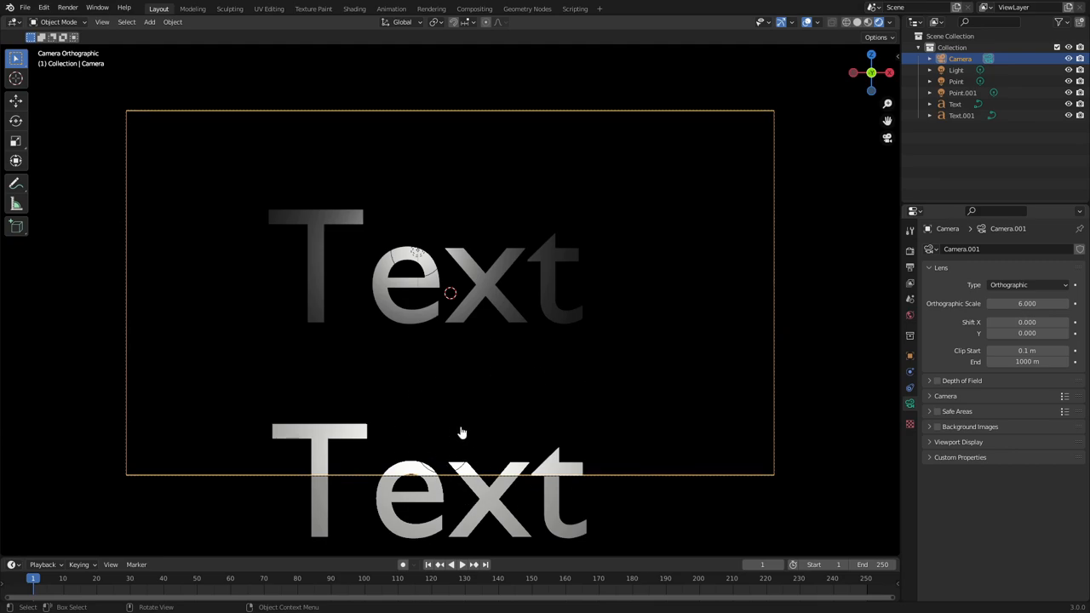
mouse_move(422, 411)
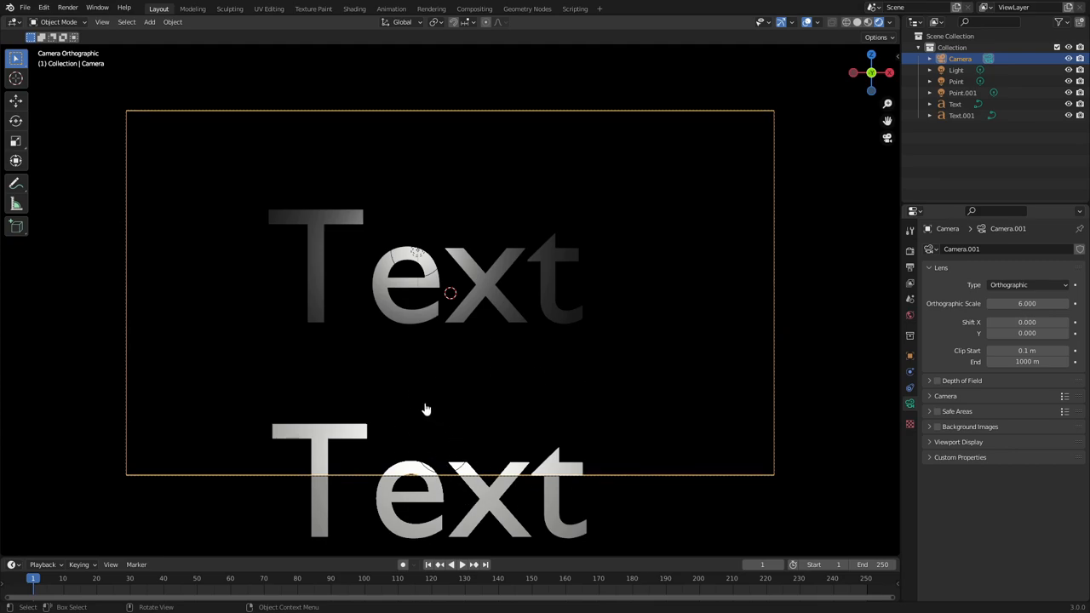
mouse_move(545, 360)
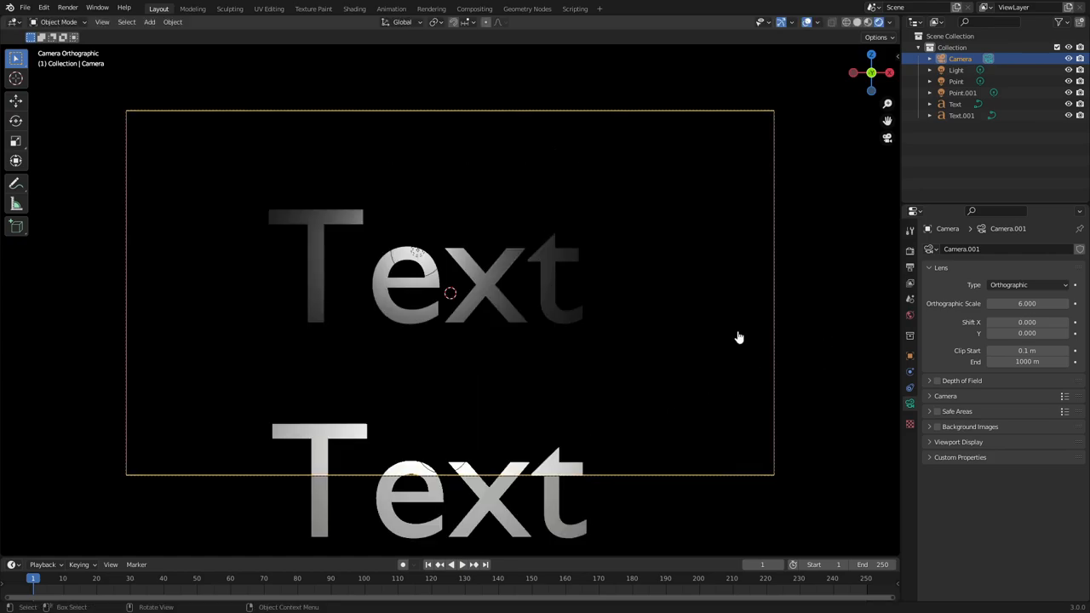
mouse_move(639, 368)
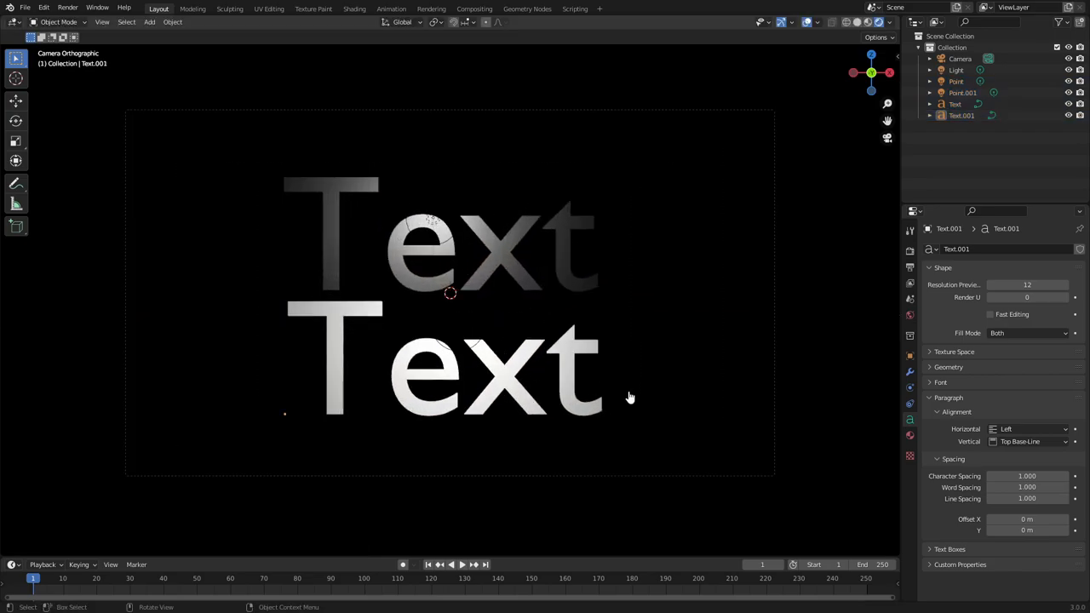
mouse_move(757, 385)
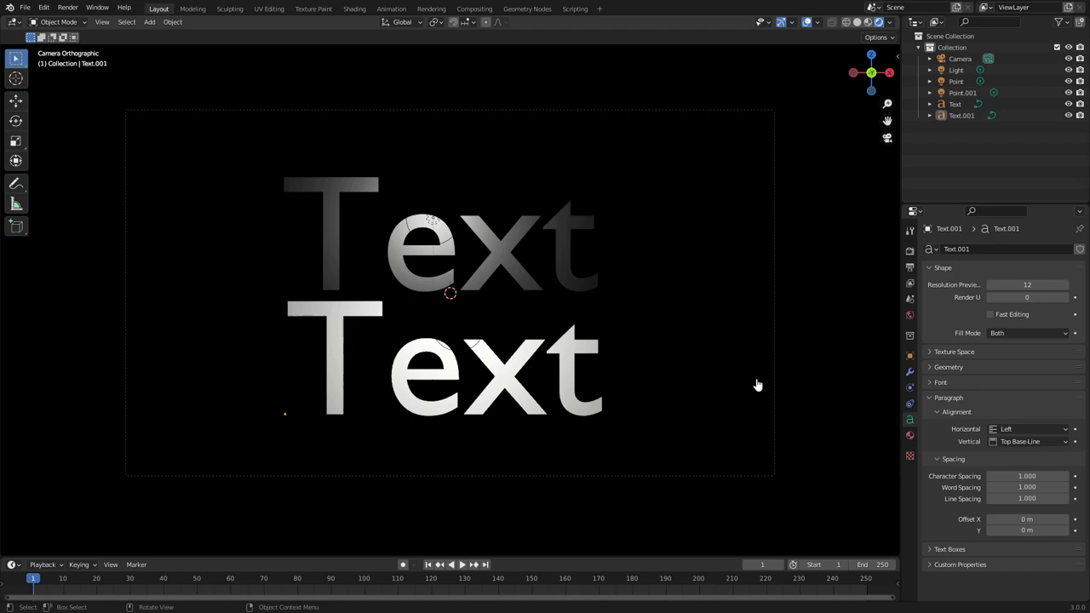
mouse_move(799, 360)
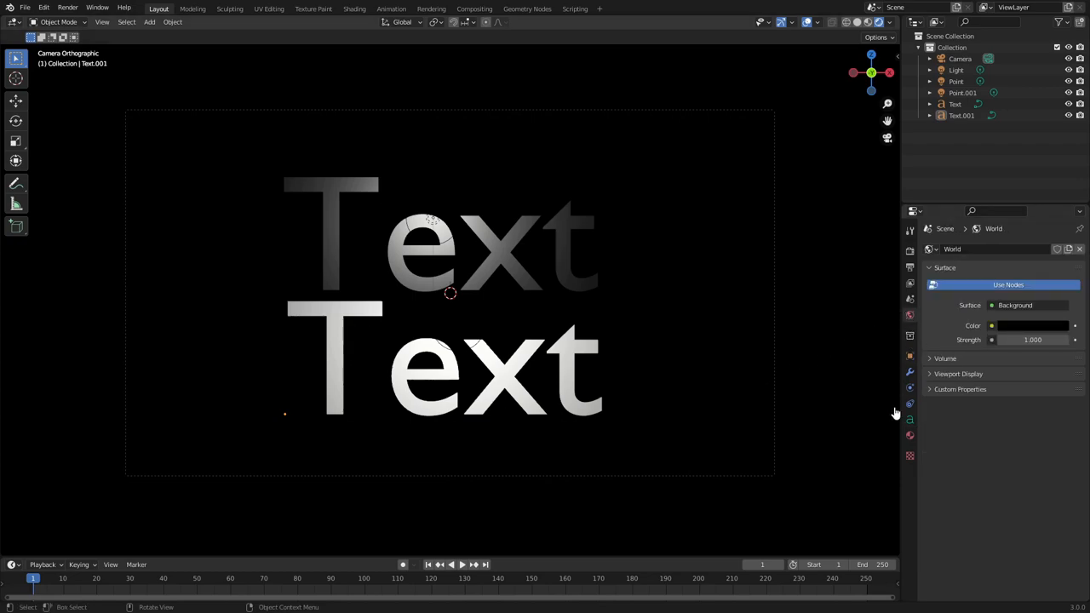
Show the Modifier Properties panel for the Text.001 object
left_click(909, 371)
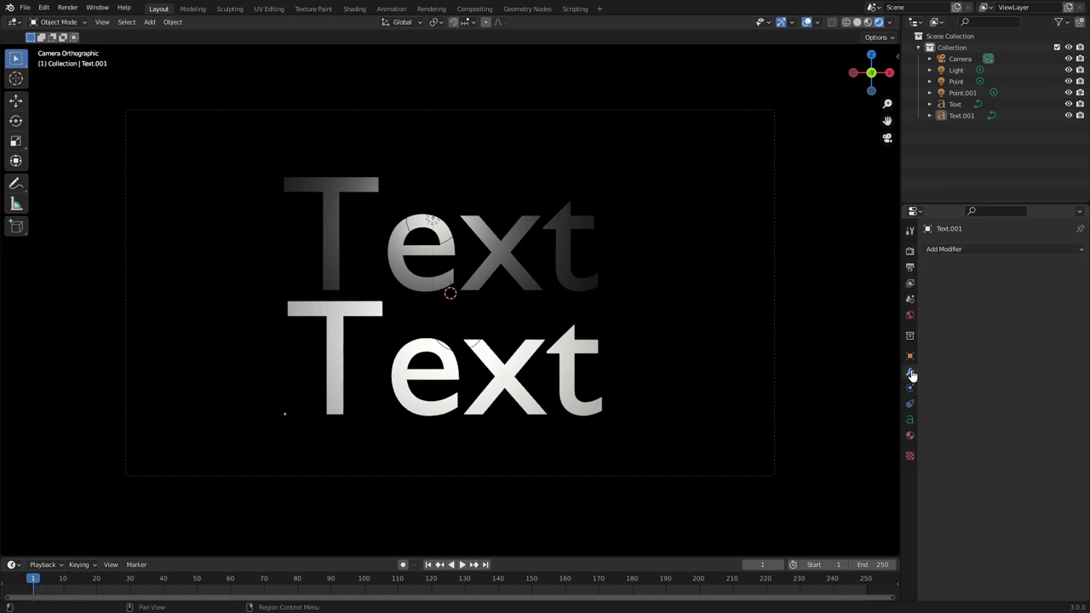
mouse_move(909, 358)
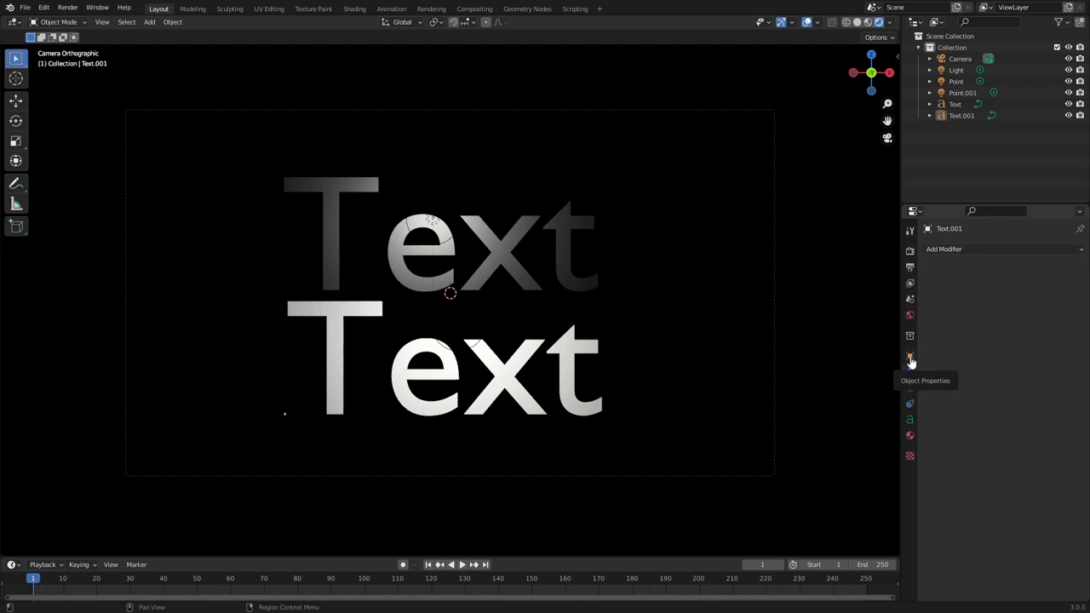